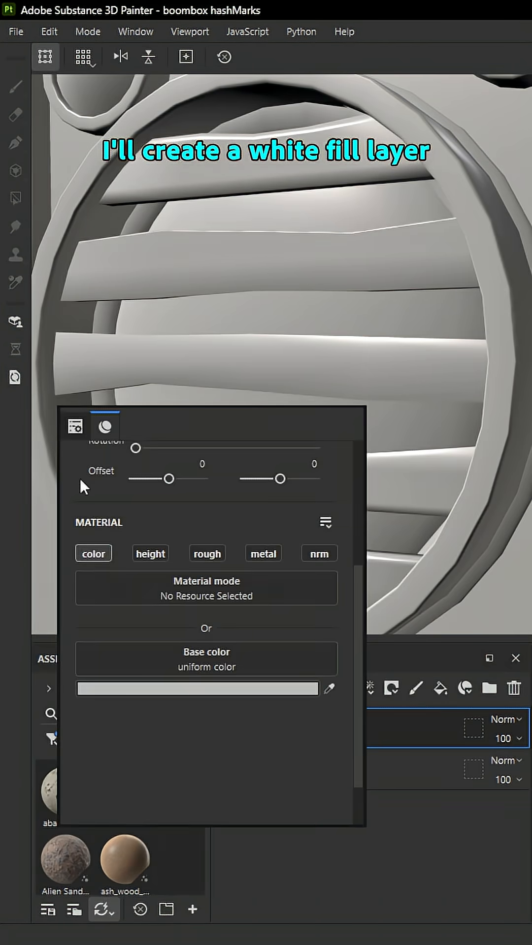
# Create a white base fill layer and a black fill layer above it with a mask.
pyautogui.click(197, 687)
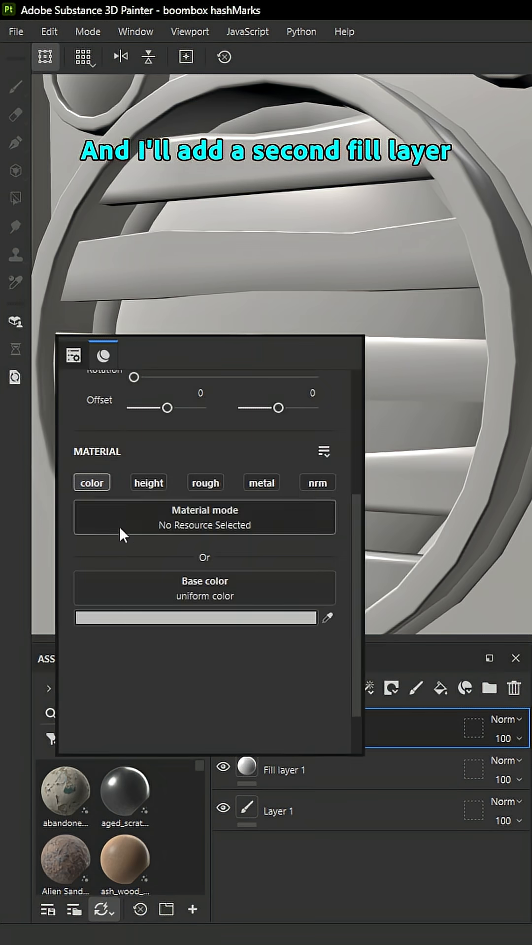
pyautogui.click(196, 618)
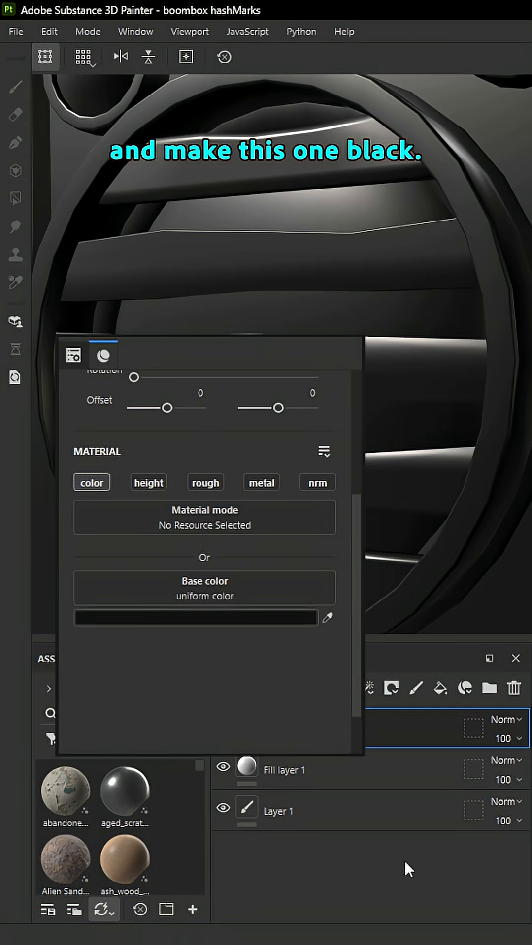
pyautogui.click(391, 687)
pyautogui.write('lin')
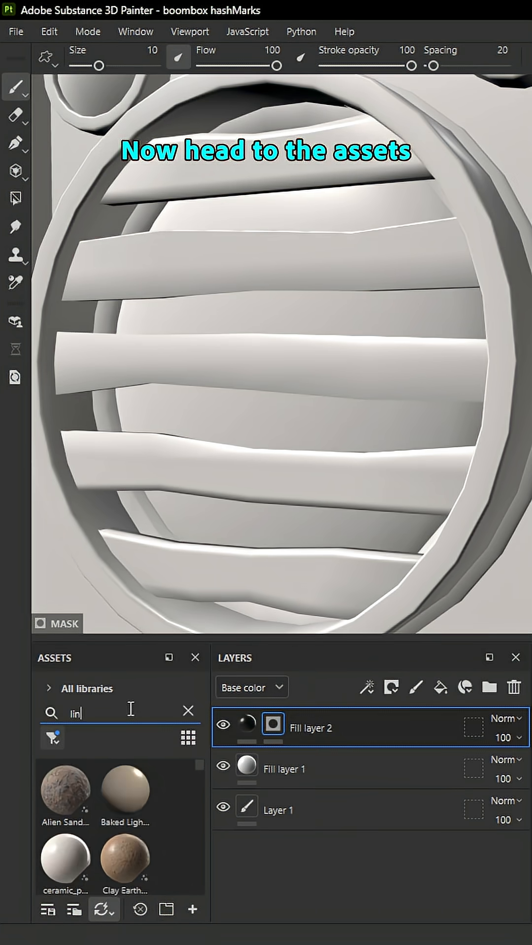
# Mask the black fill with Lines Wave set to 25 lines and bend about 0.1.
pyautogui.click(52, 738)
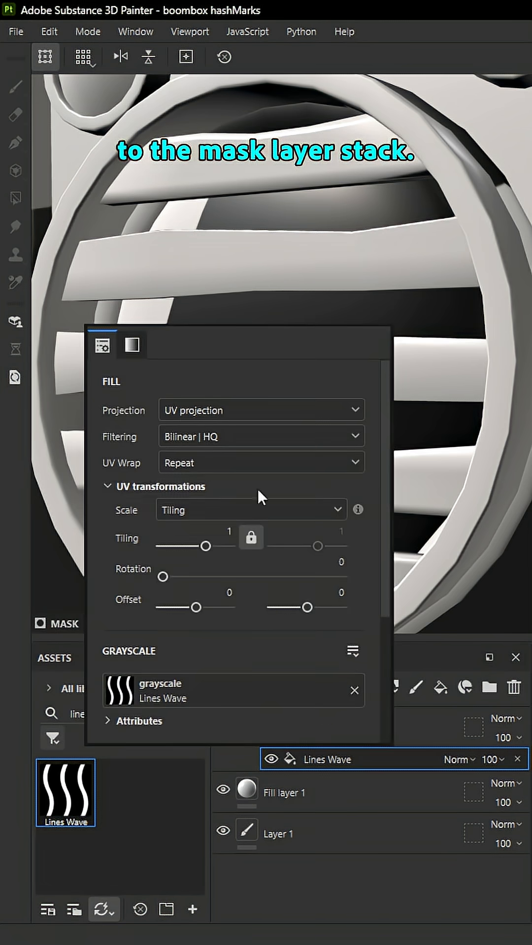
pyautogui.write('30')
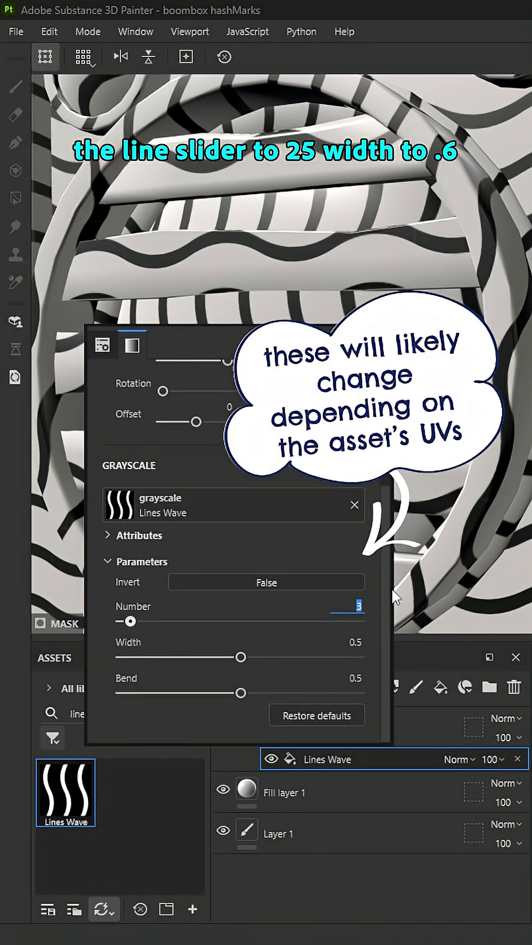
pyautogui.moveTo(126, 621); pyautogui.dragTo(211, 621)
pyautogui.write('.6')
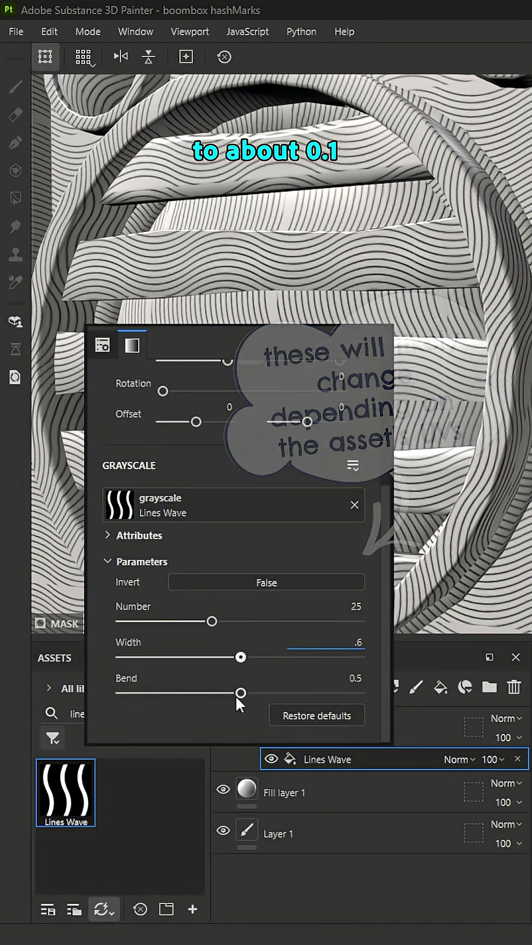
pyautogui.moveTo(241, 693); pyautogui.dragTo(168, 693)
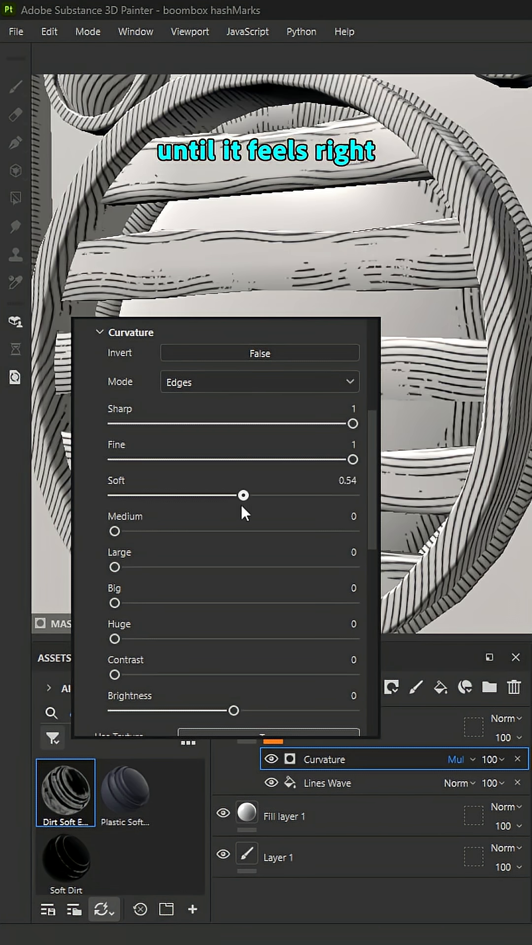
# Duplicate the black lines layer and rename the copy 'black lines rotated'.
pyautogui.press('ctrl+d')
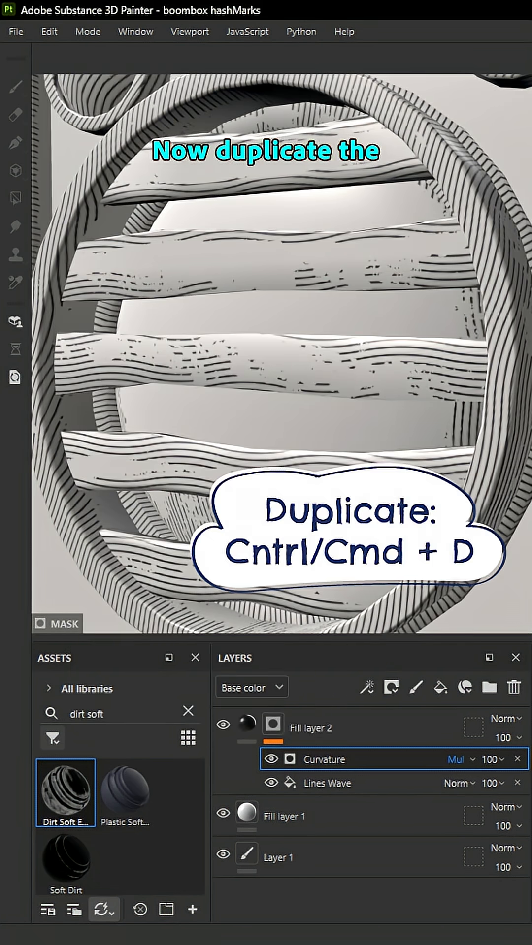
pyautogui.press('ctrl+d')
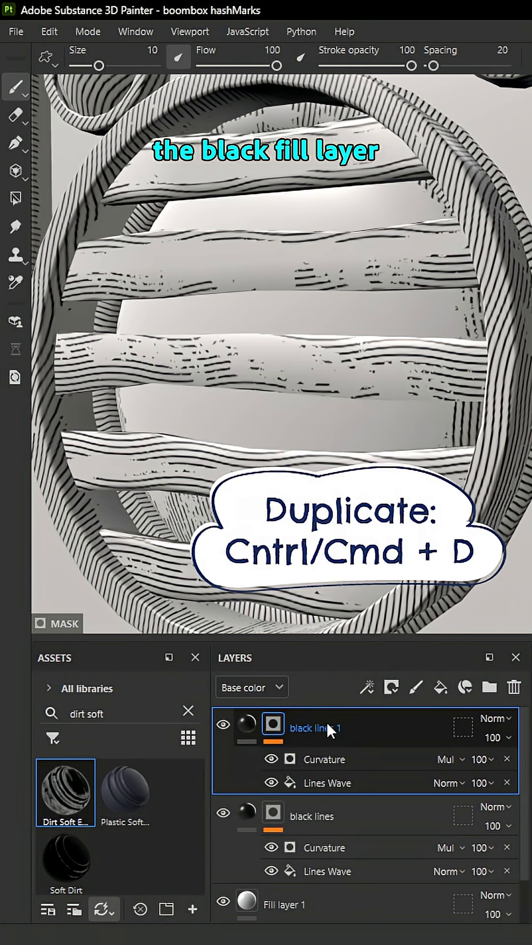
pyautogui.click(325, 783)
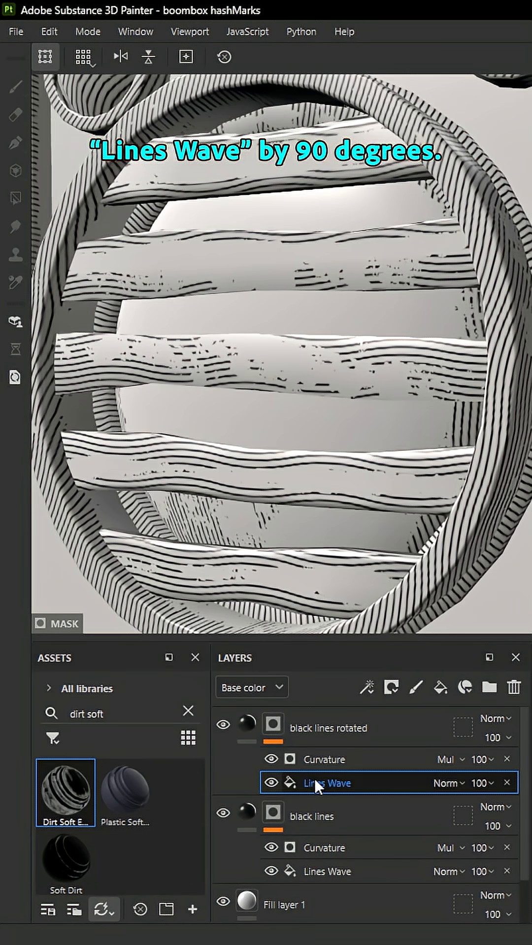
pyautogui.click(327, 782)
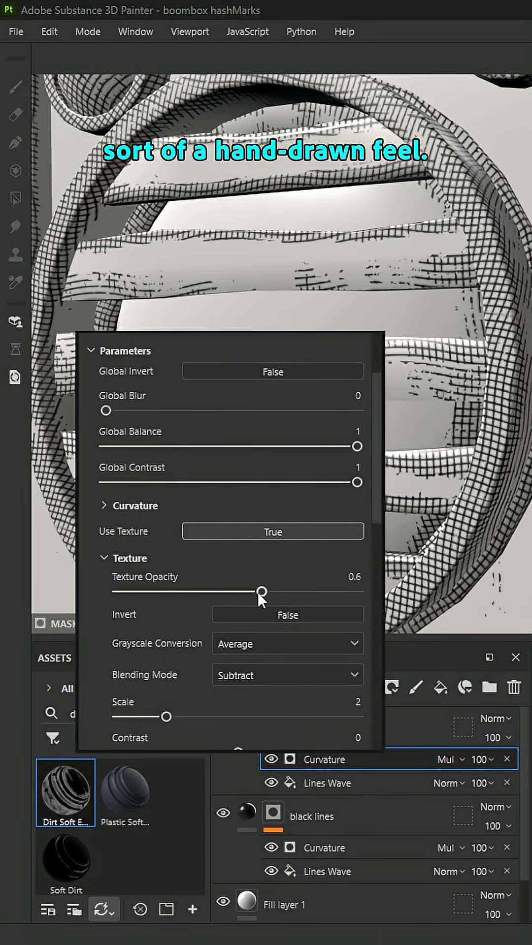
# Raise the breakup texture scale on the rotated layer to 2.43.
pyautogui.moveTo(152, 716); pyautogui.dragTo(176, 716)
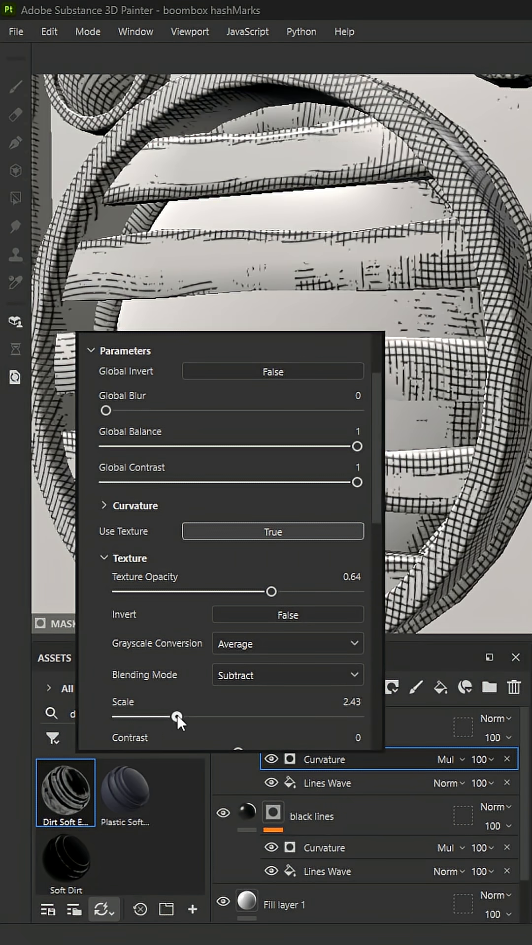